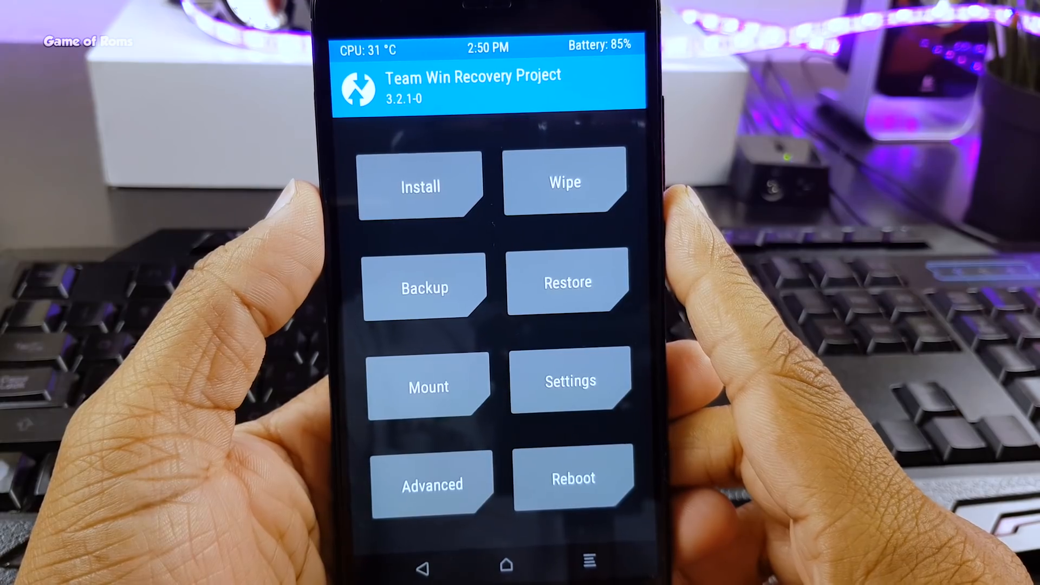
Queue Havoc-OS-20180501-mido-Official.zip from /sdcard/Download for flashing and return to add more zips.
left_click(565, 183)
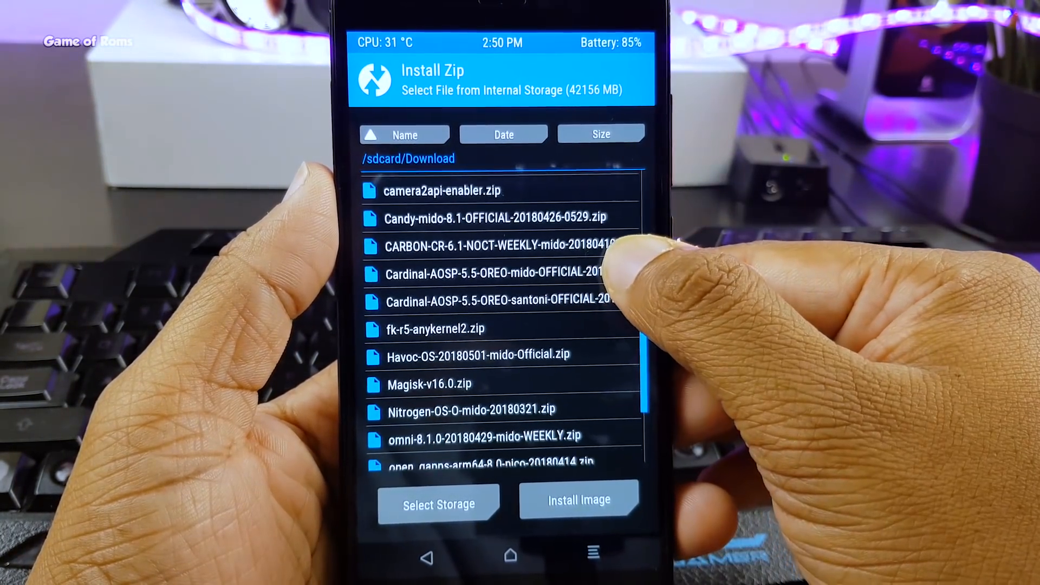
left_click(471, 355)
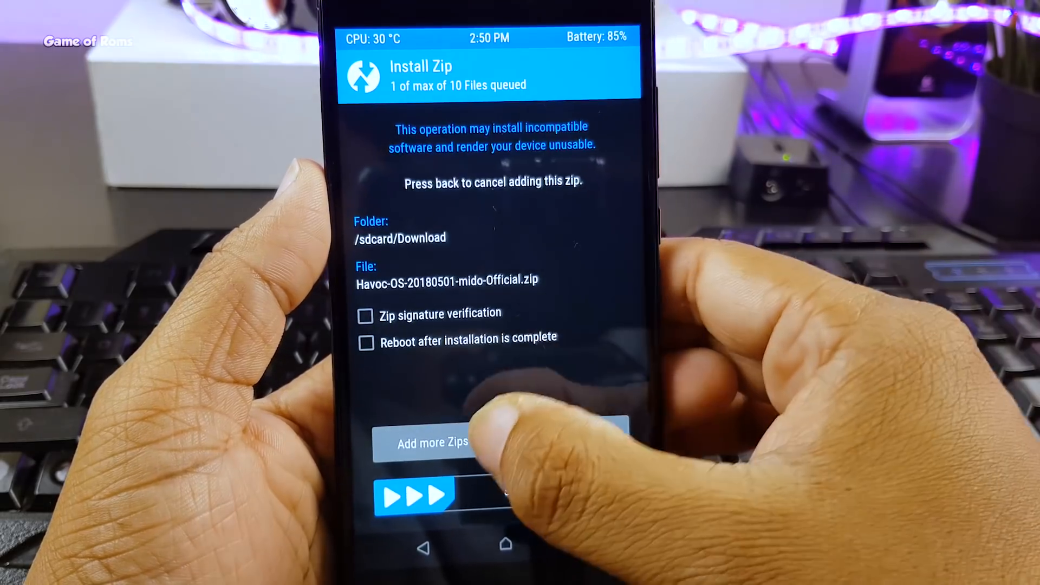
left_click(428, 442)
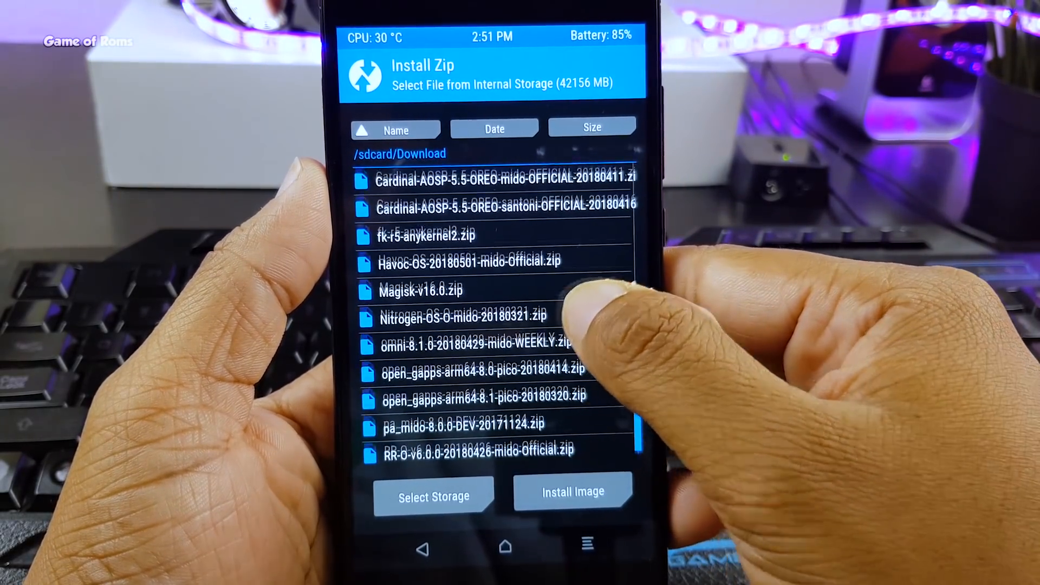